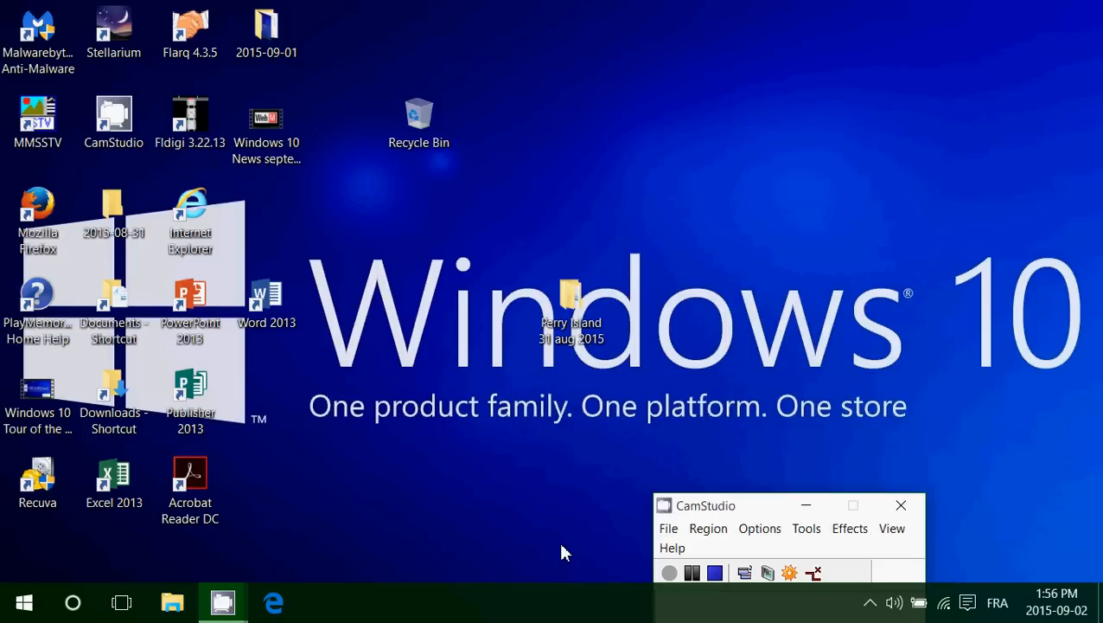
pyautogui.moveTo(976, 572)
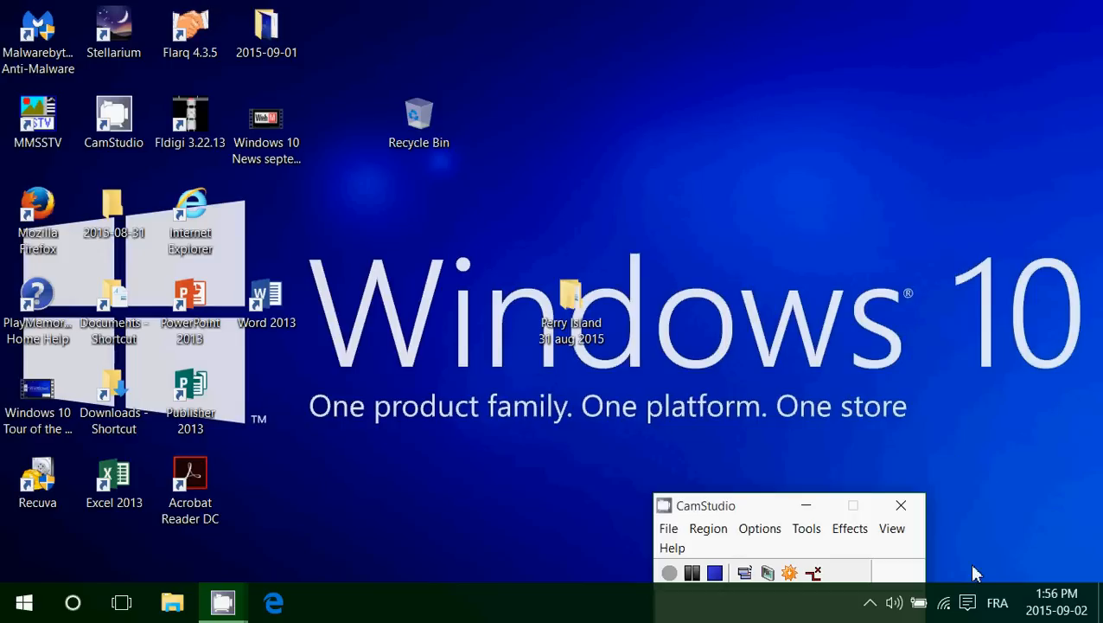
# Open Settings from Action Center and go to Update & security > Recovery.
pyautogui.click(967, 602)
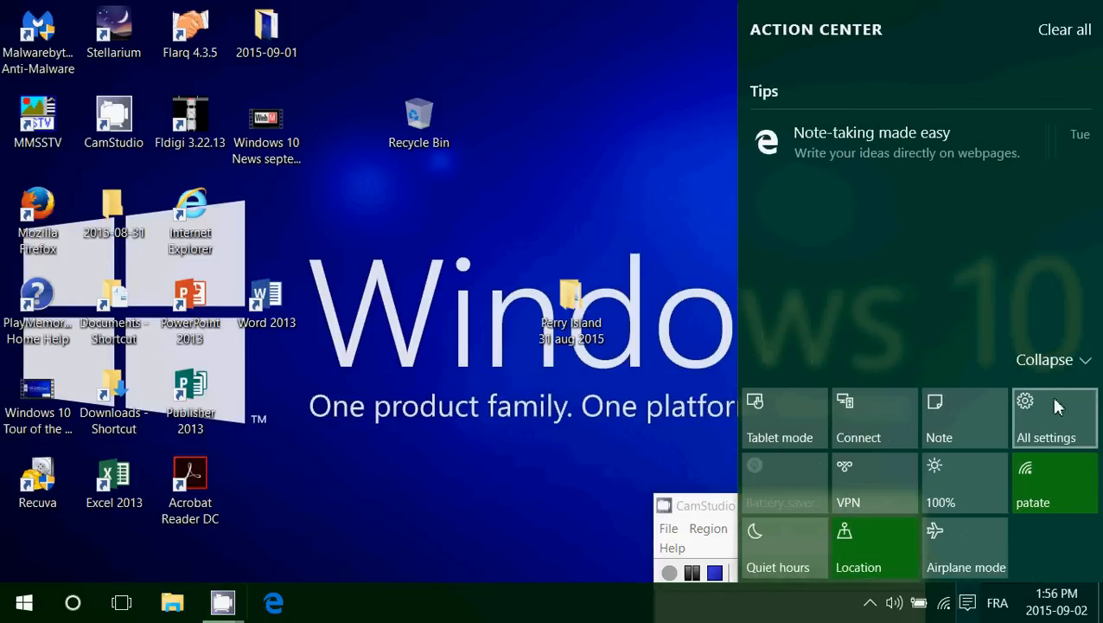
pyautogui.click(1054, 418)
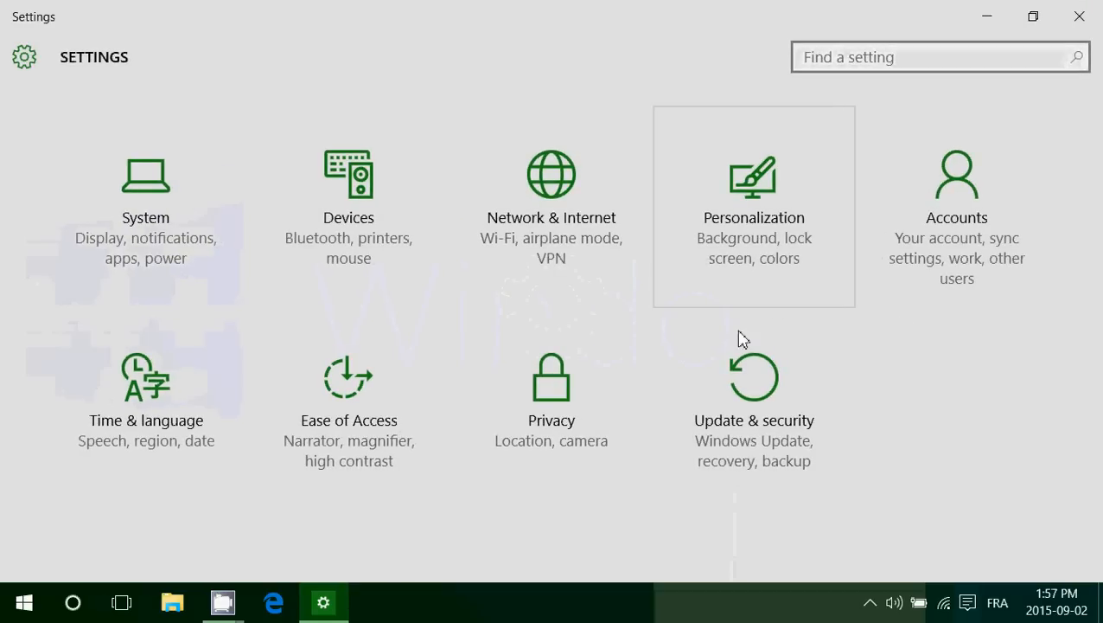
pyautogui.click(753, 398)
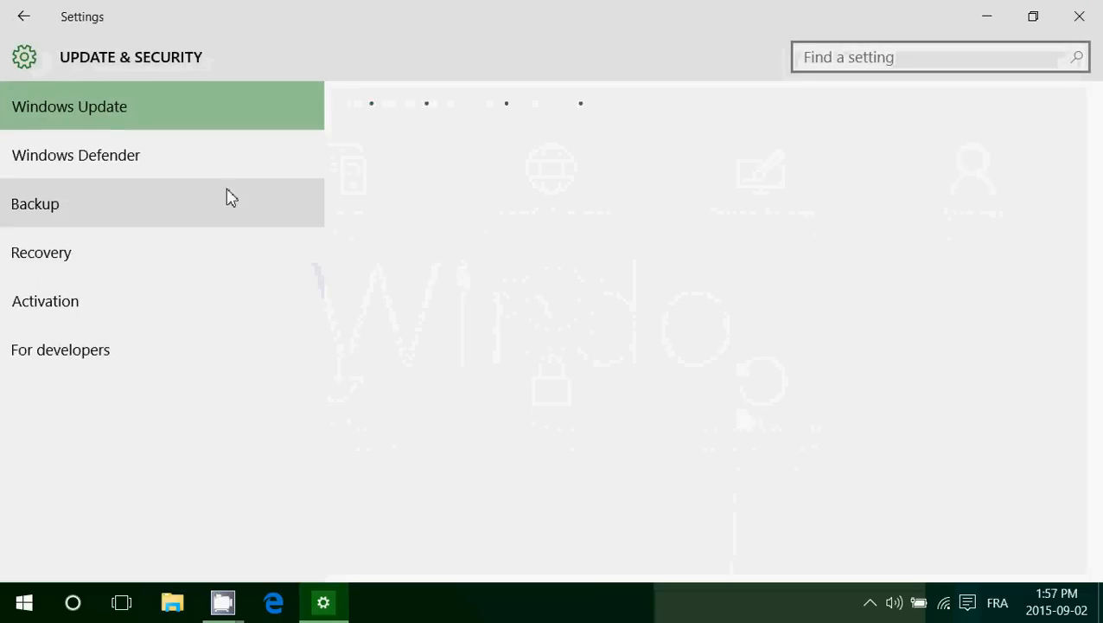
pyautogui.click(41, 251)
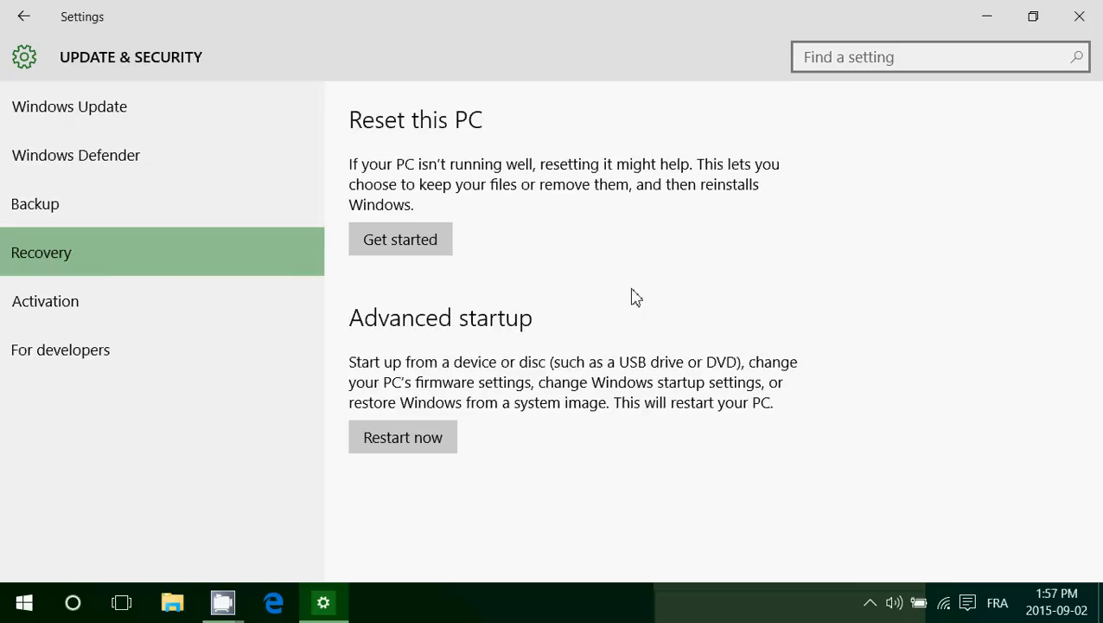
pyautogui.moveTo(400, 145)
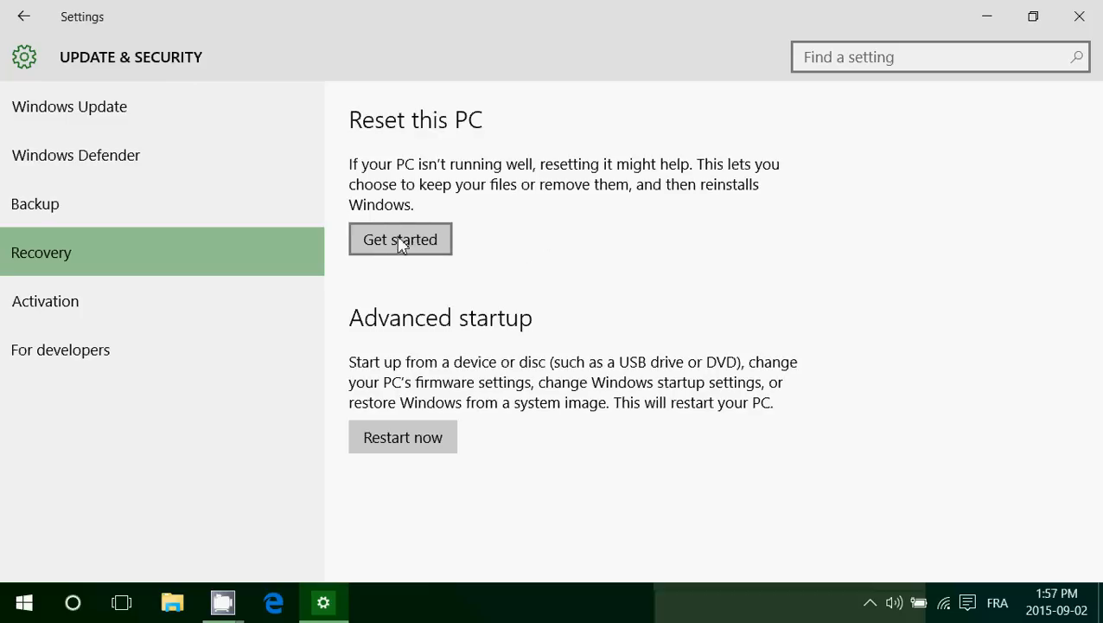
pyautogui.moveTo(419, 247)
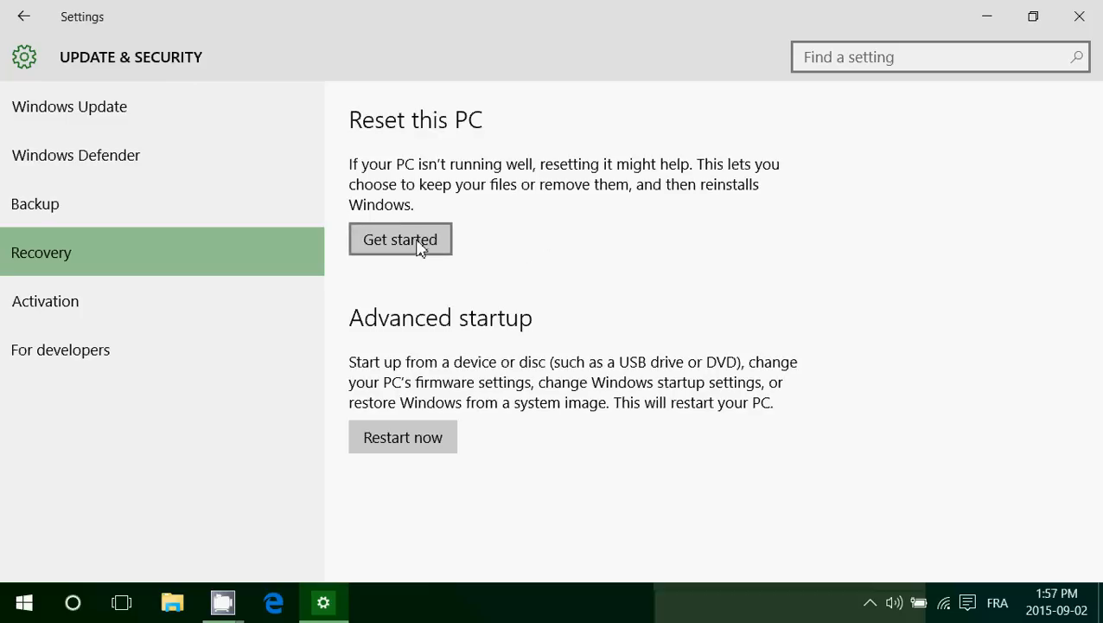
# Start Reset this PC to show the Keep my files / Remove everything choice.
pyautogui.click(400, 238)
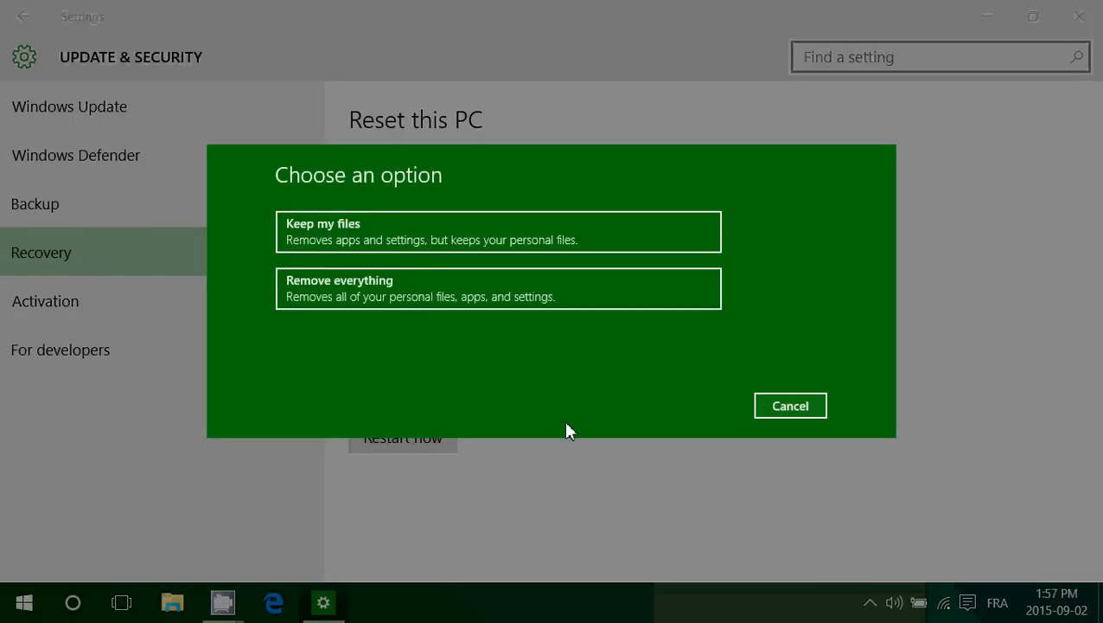
pyautogui.moveTo(882, 297)
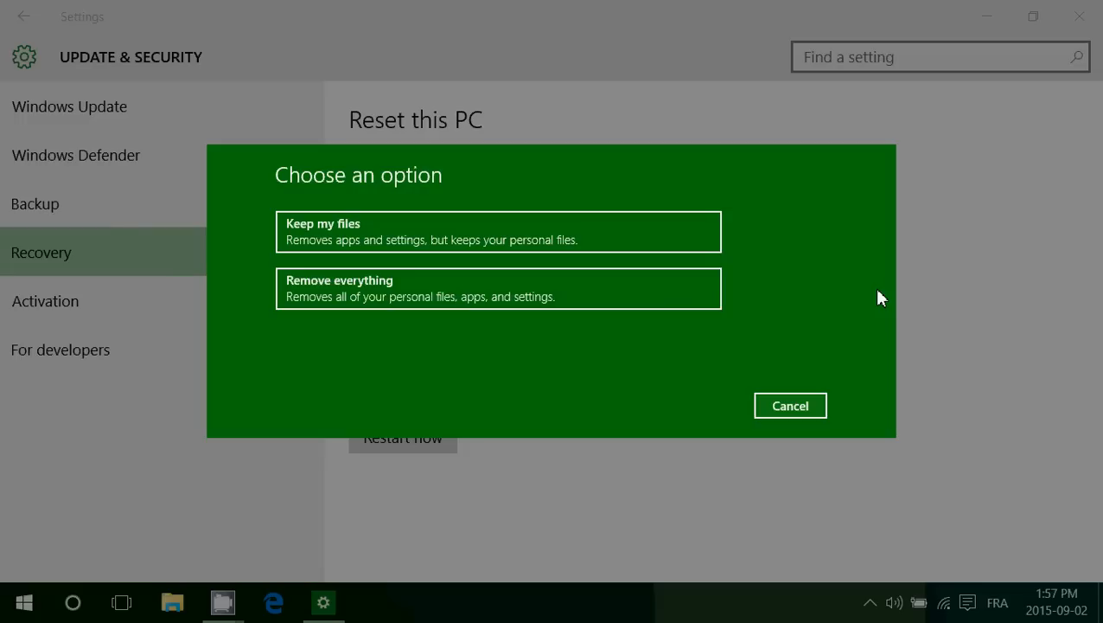
pyautogui.moveTo(274, 329)
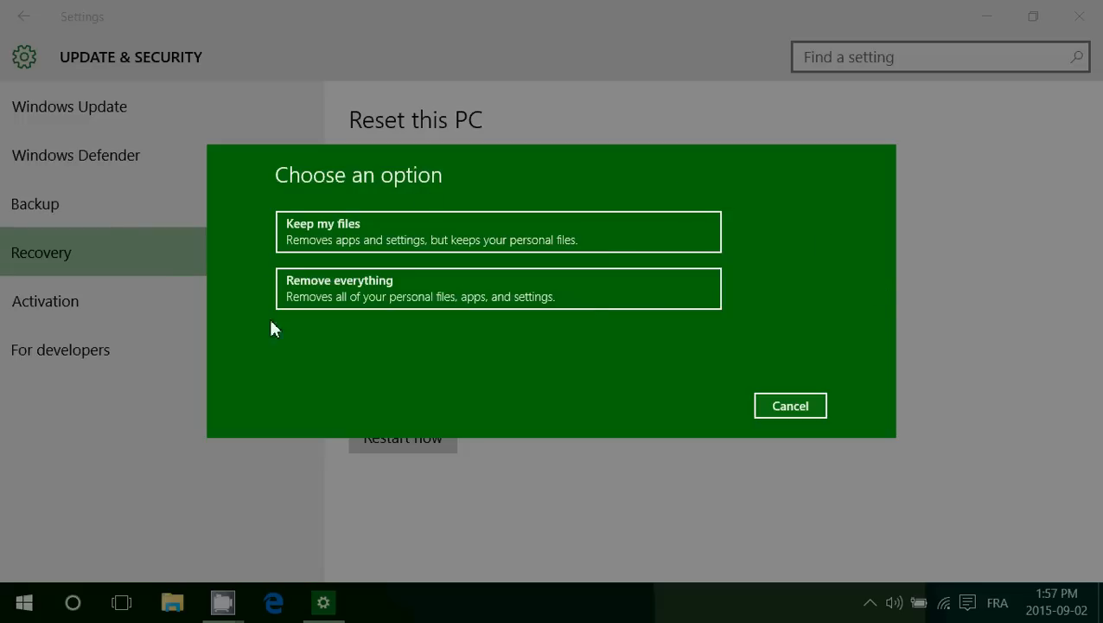
pyautogui.moveTo(640, 384)
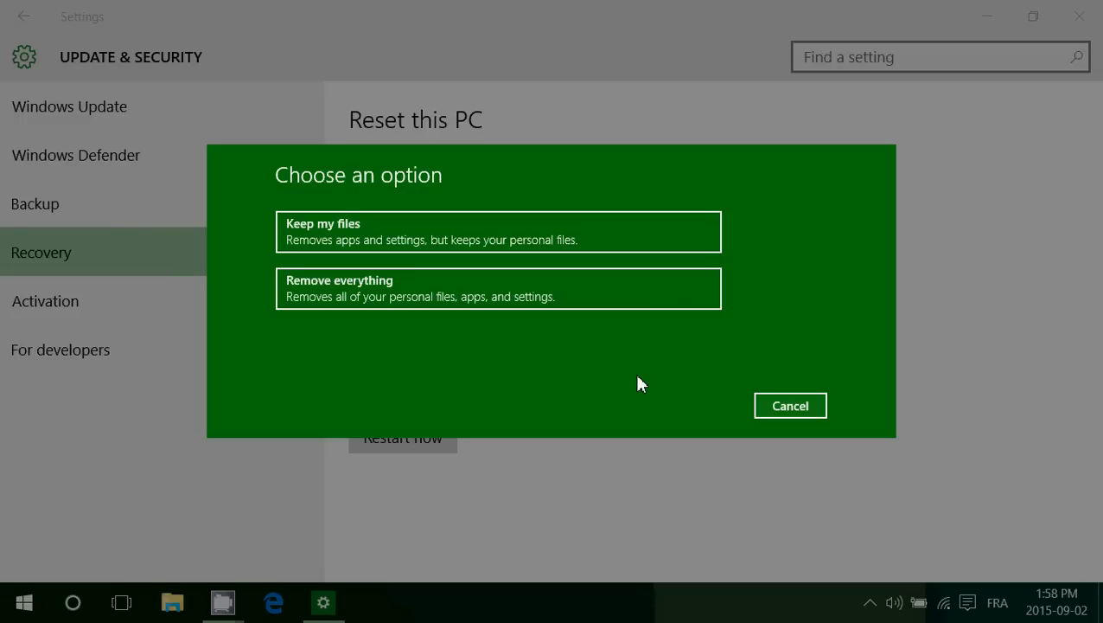
pyautogui.moveTo(790, 406)
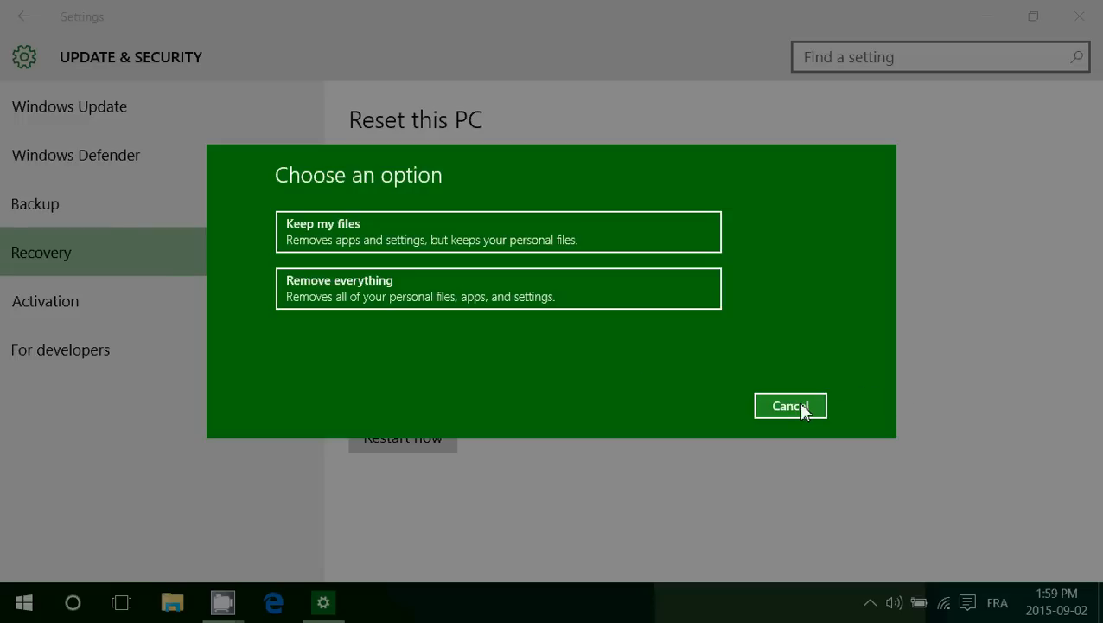
# Cancel the Choose an option dialog without selecting a reset type.
pyautogui.click(790, 405)
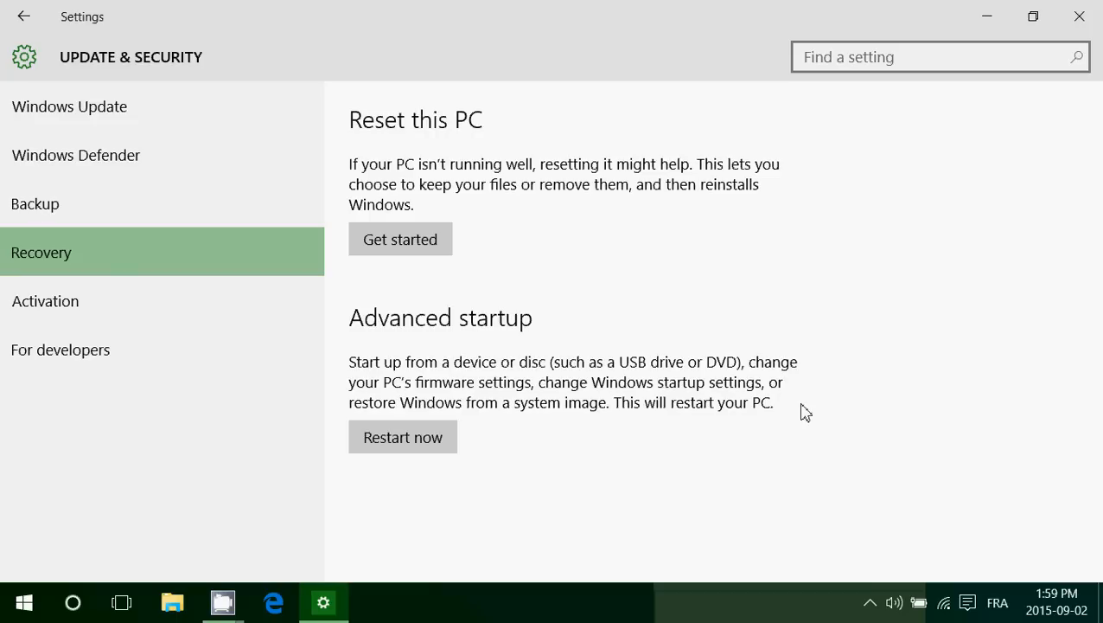
pyautogui.moveTo(473, 351)
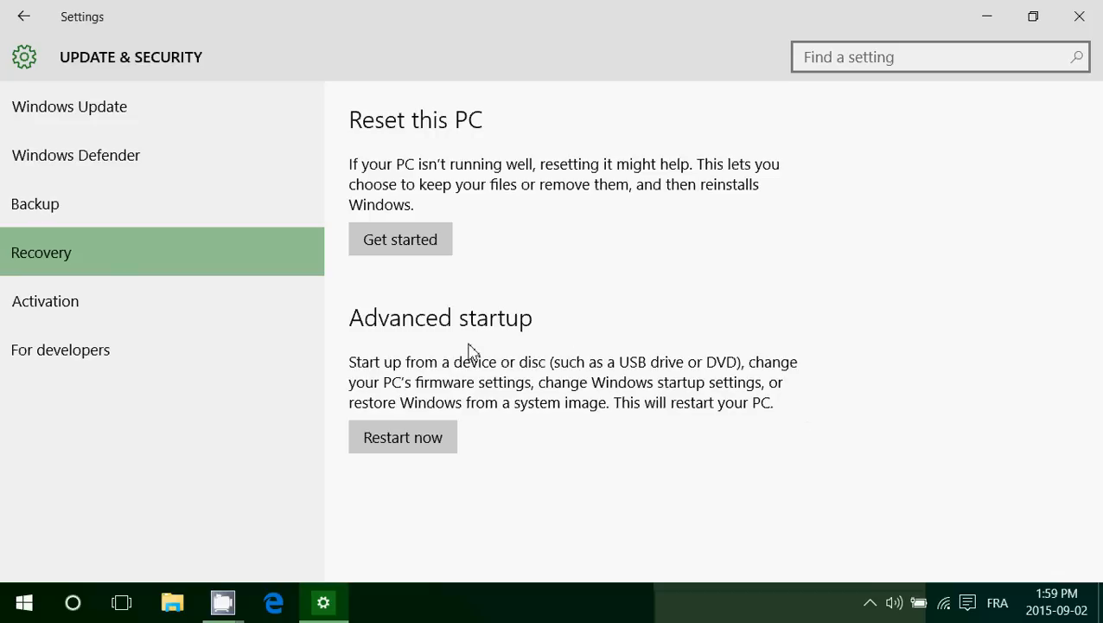